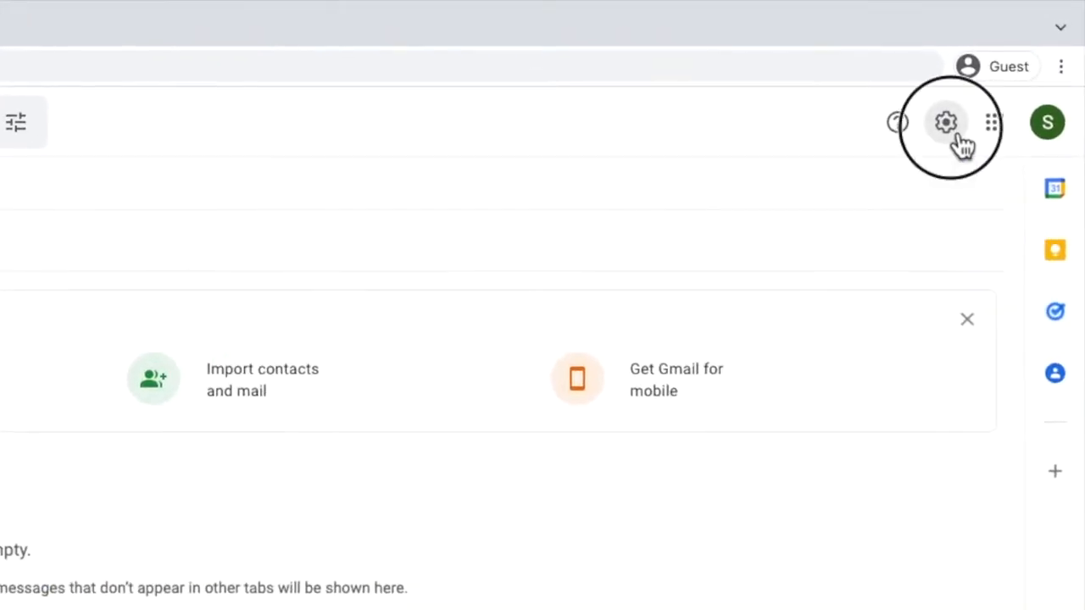
Open Gmail's quick settings panel from the gear icon
click(946, 122)
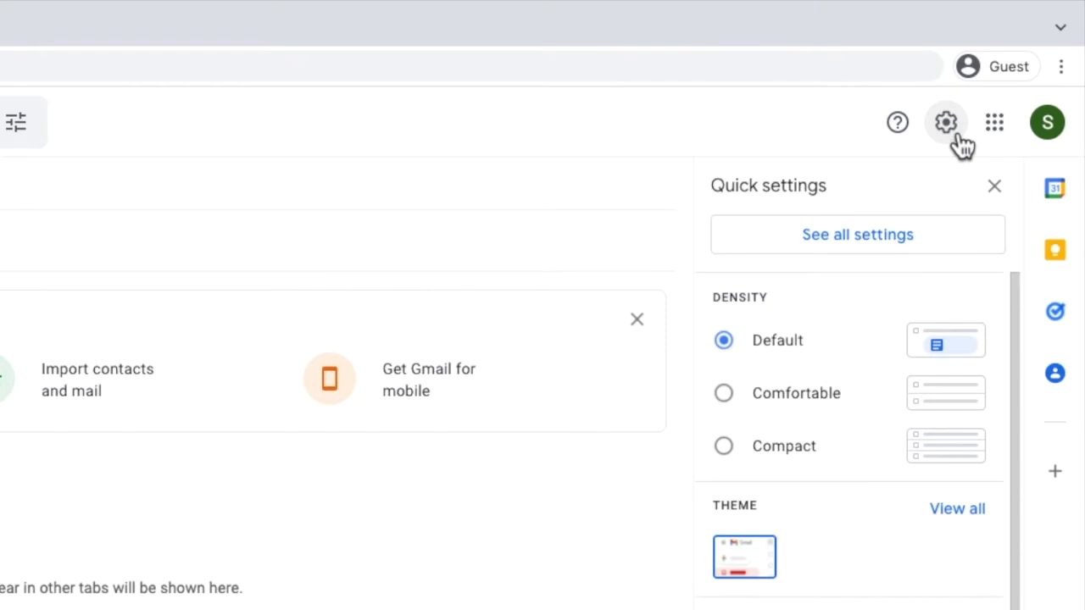
mouse_move(970, 241)
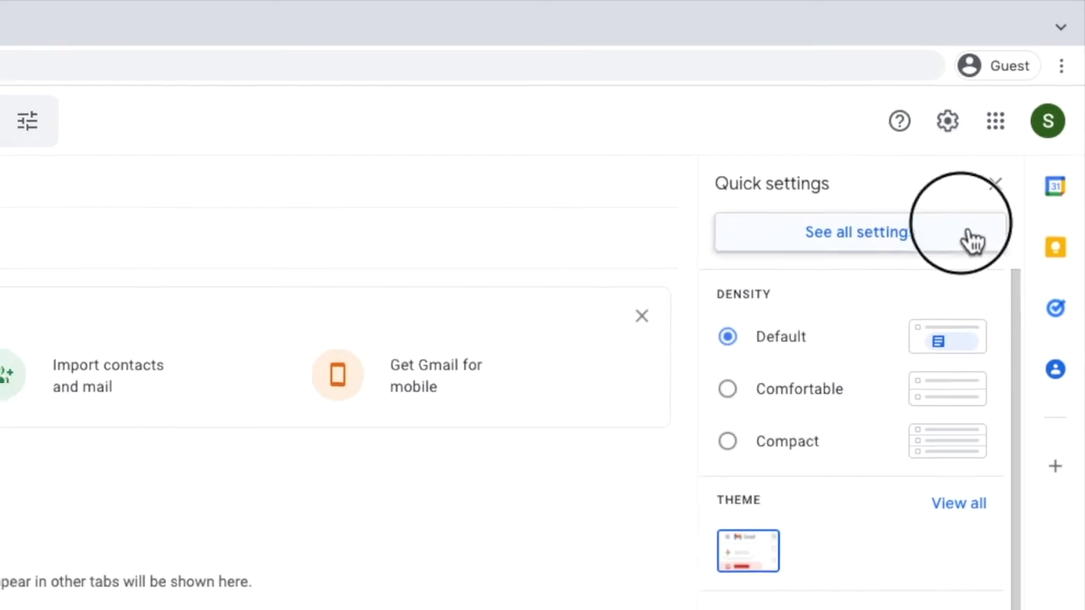
Open the full Gmail settings page via 'See all settings'
click(857, 232)
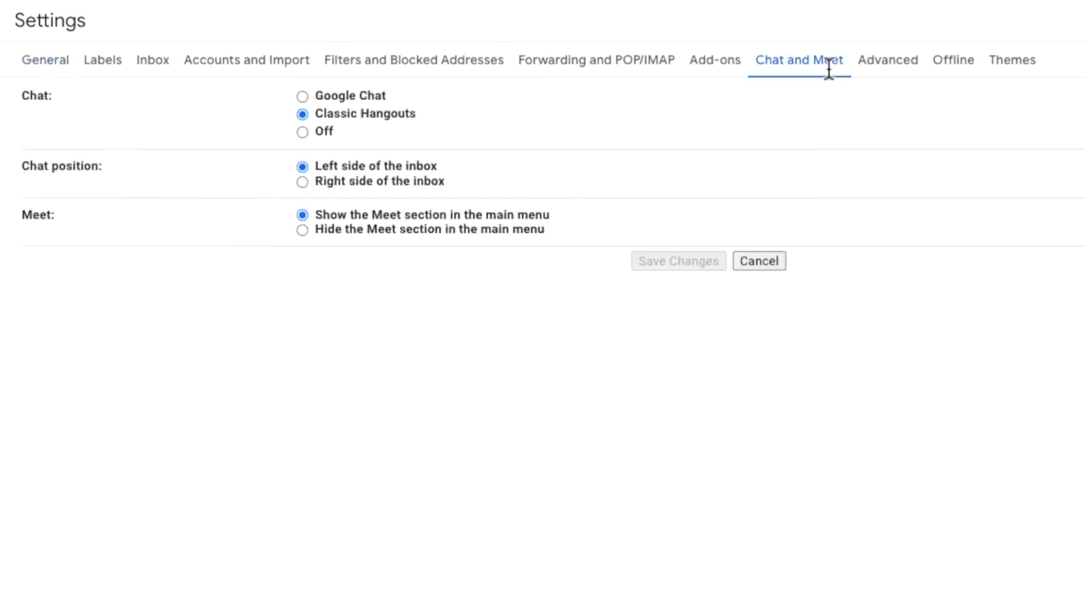
mouse_move(475, 114)
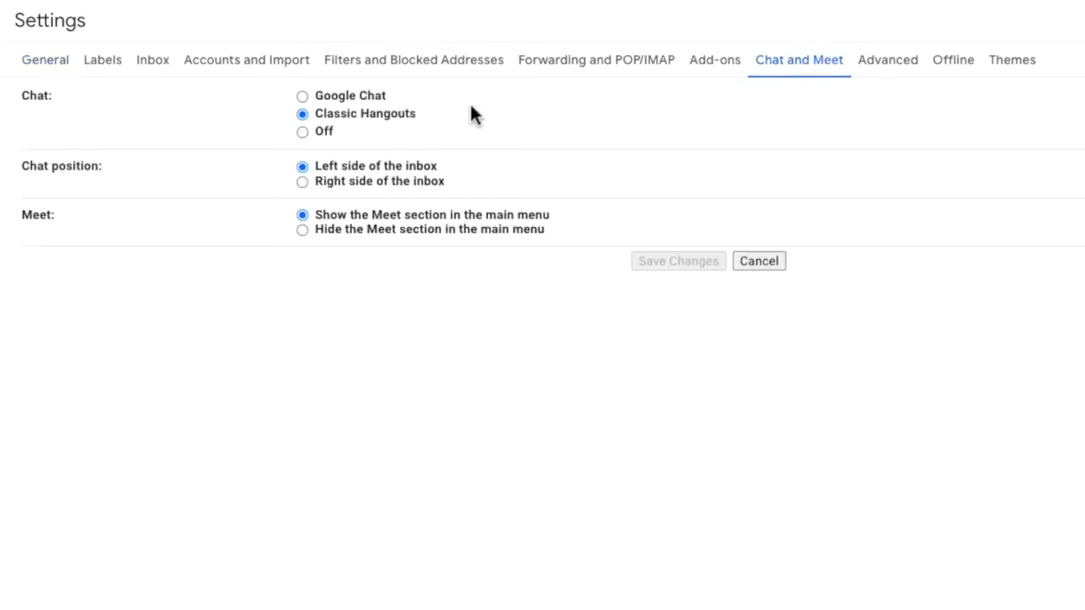
mouse_move(267, 115)
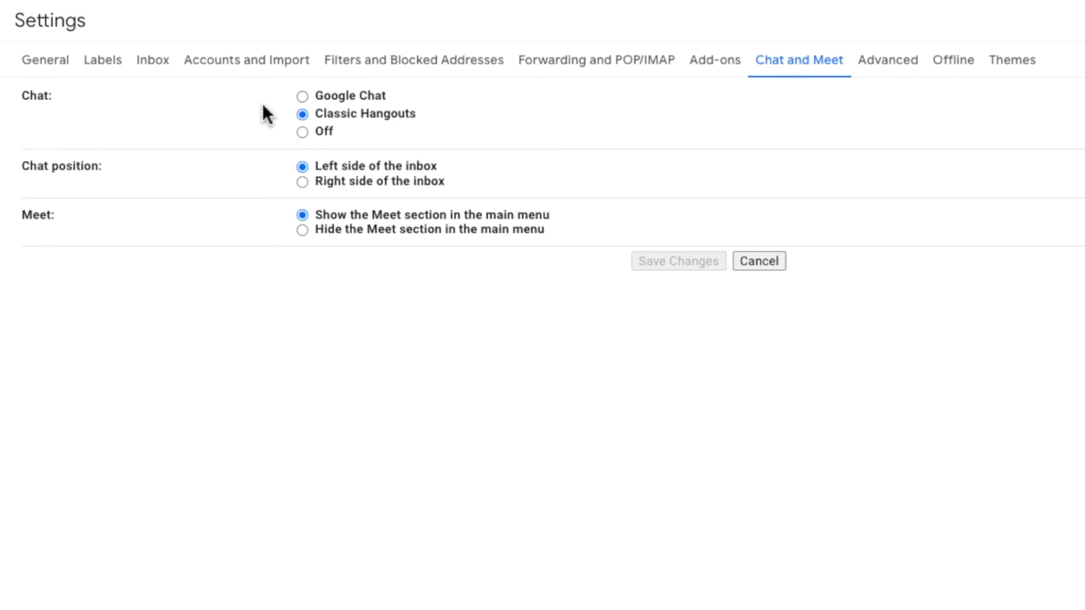
mouse_move(286, 124)
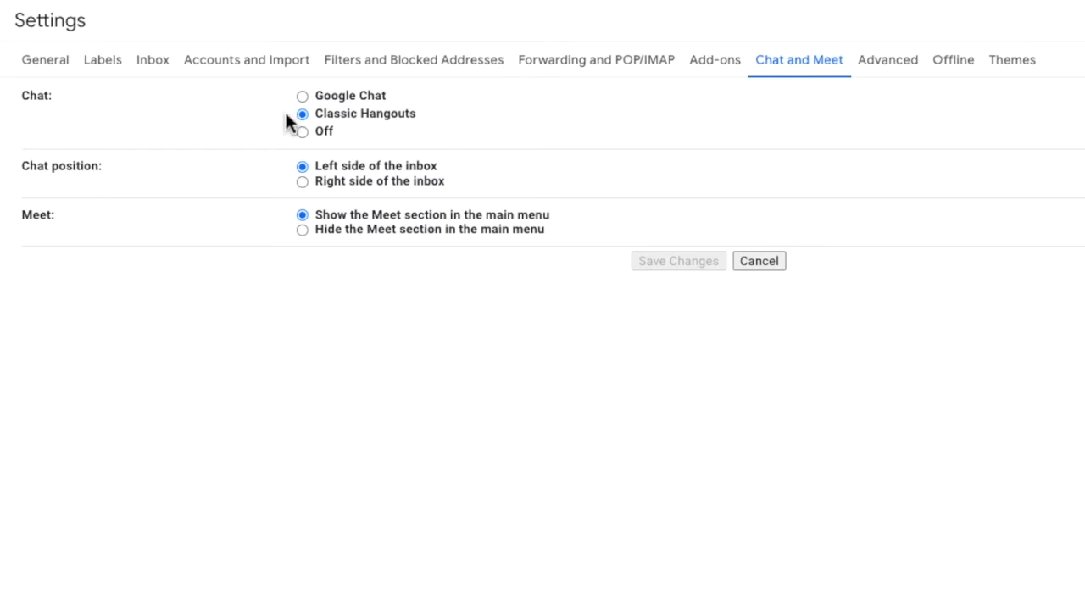
Set the chat option to Google Chat instead of Classic Hangouts
click(302, 132)
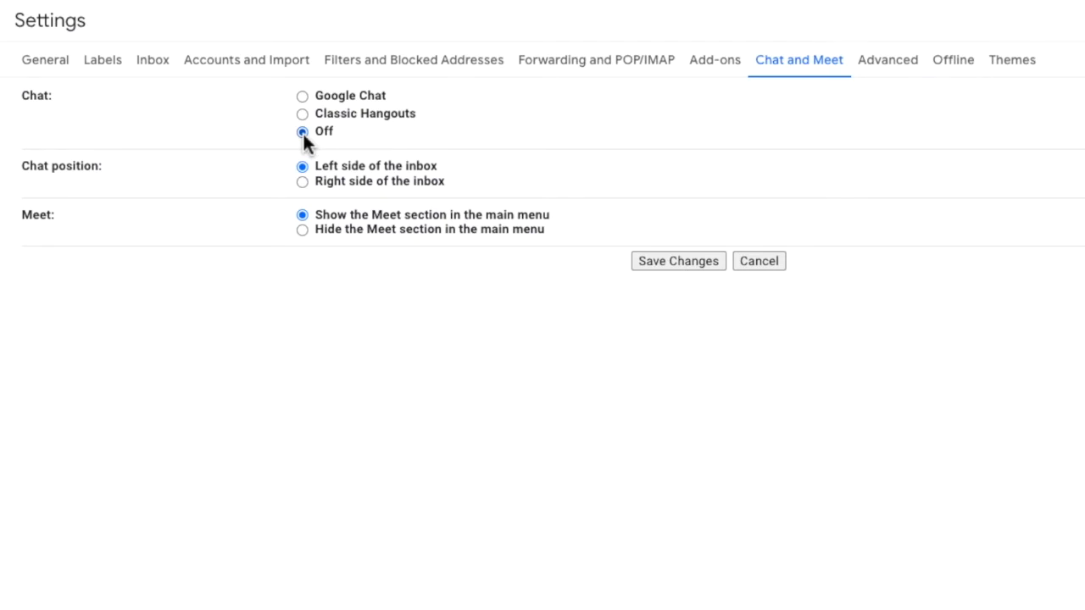
mouse_move(292, 117)
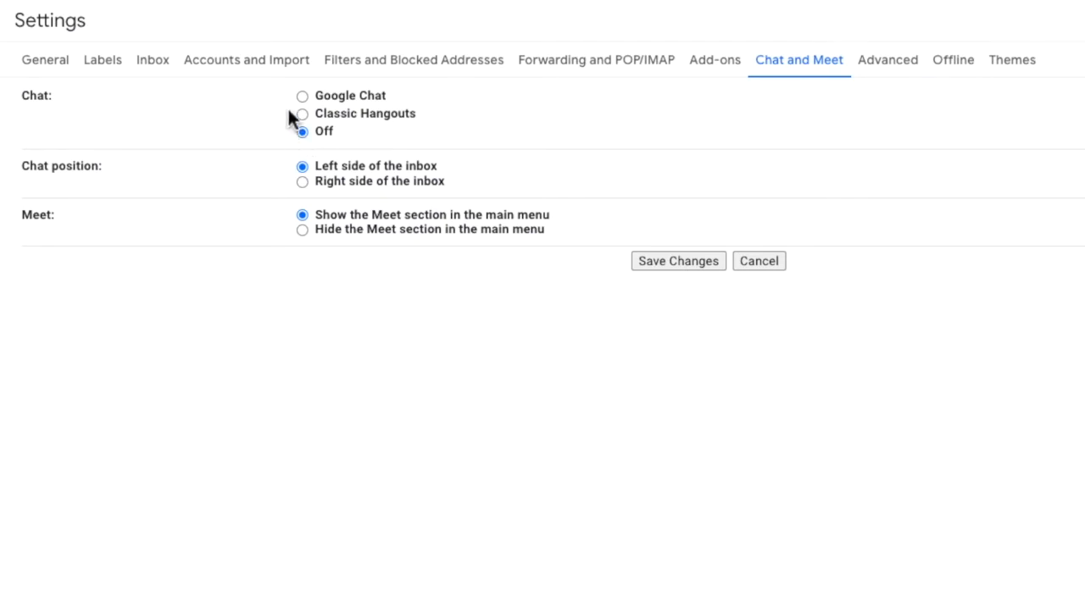
mouse_move(302, 102)
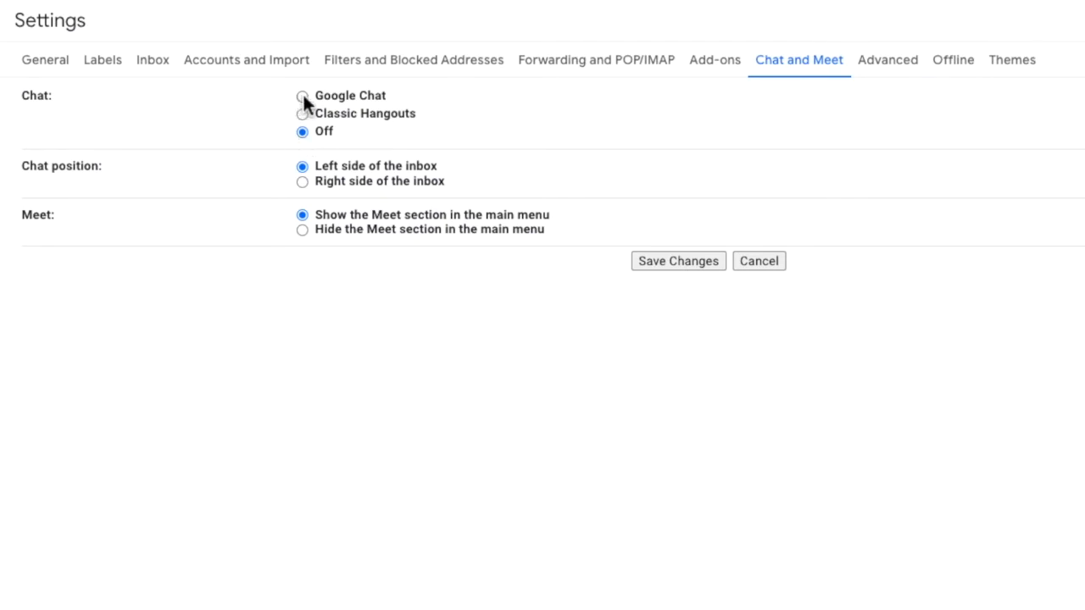
click(302, 95)
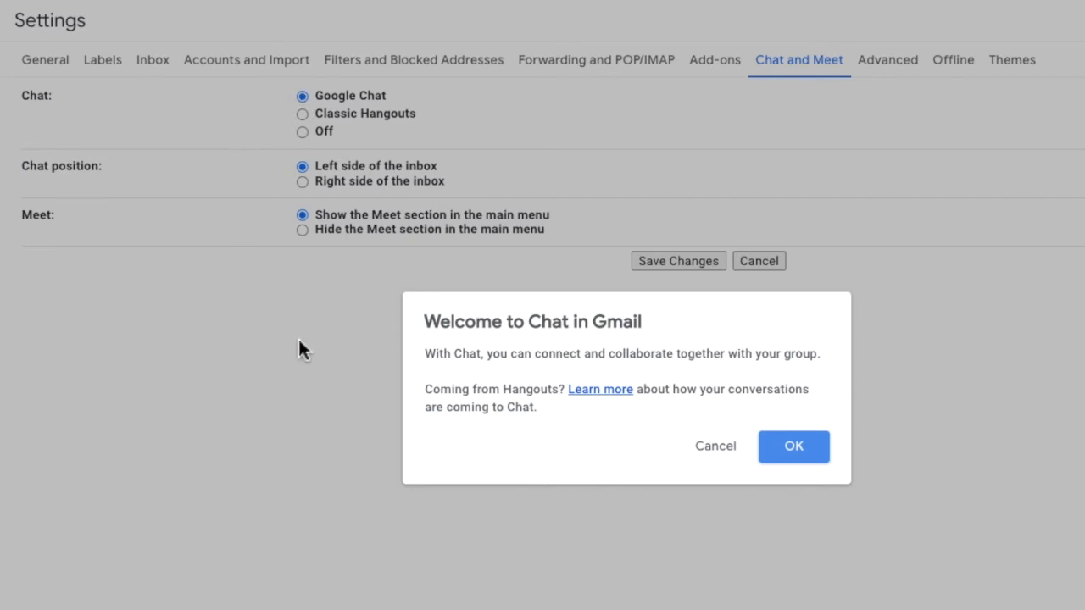
mouse_move(803, 483)
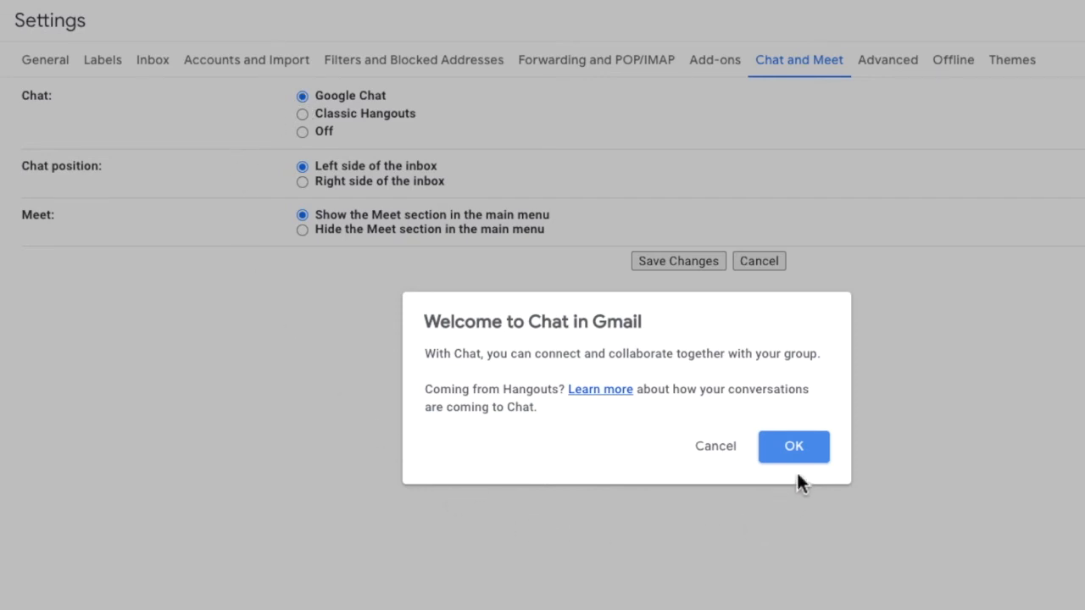
Acknowledge the 'Welcome to Chat in Gmail' notice with OK
click(792, 445)
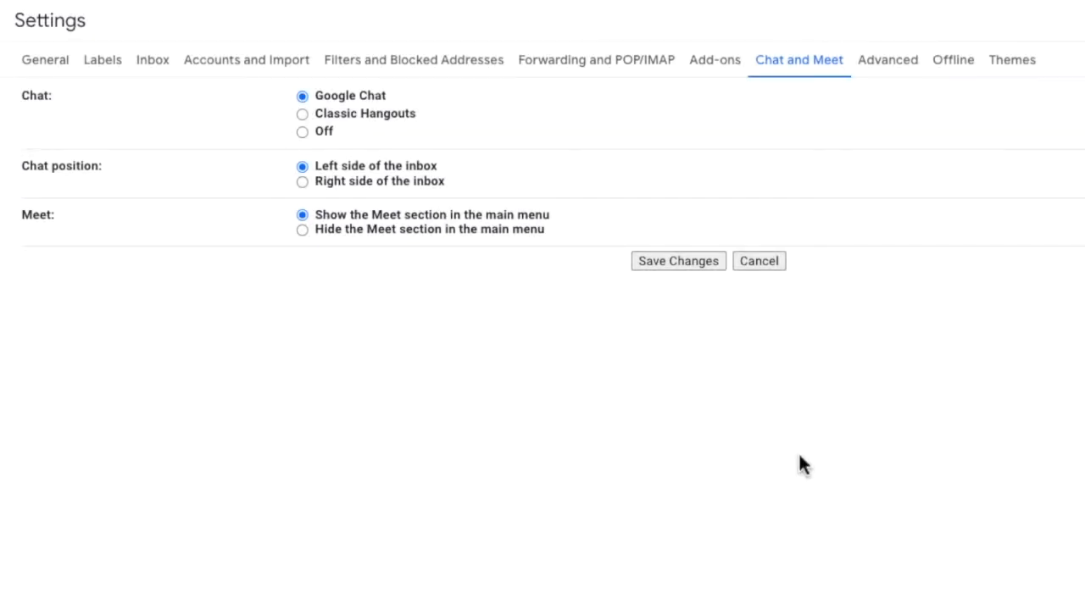
mouse_move(801, 450)
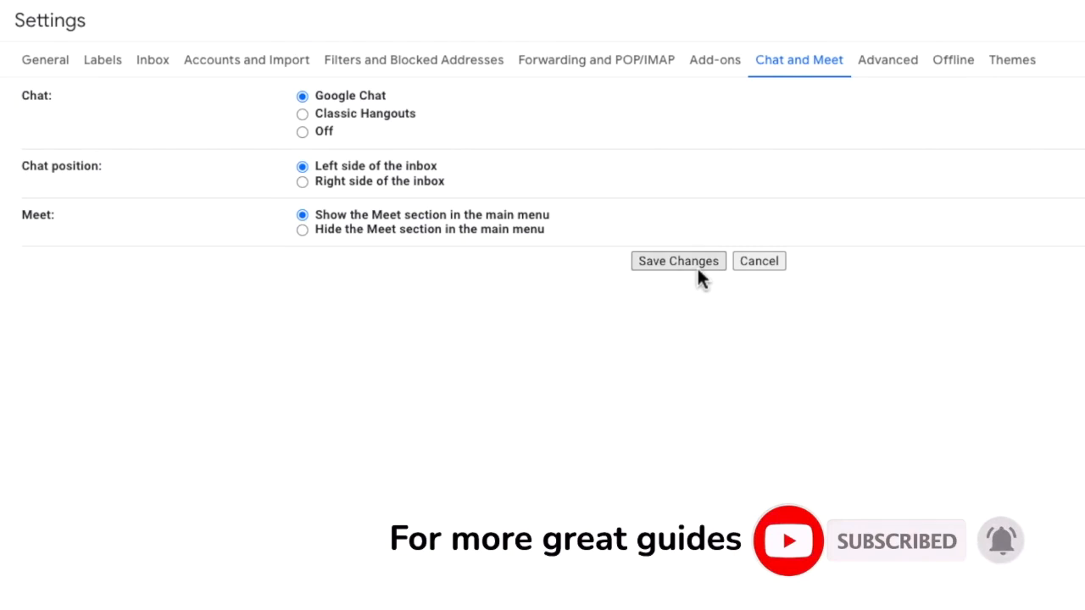
Save the Google Chat setting so the inbox reloads with Chat and Spaces
click(678, 260)
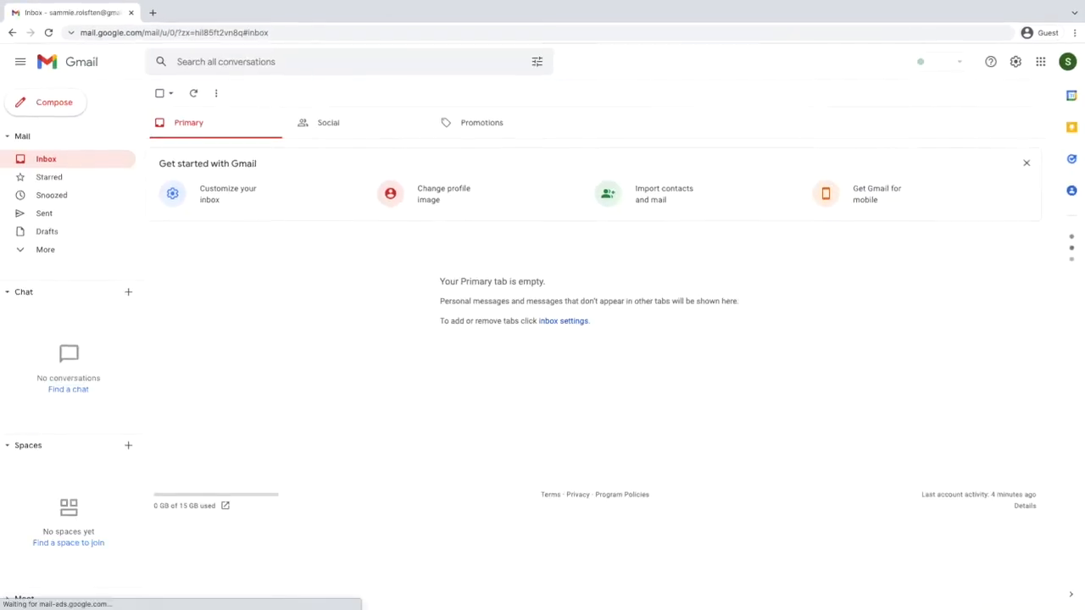